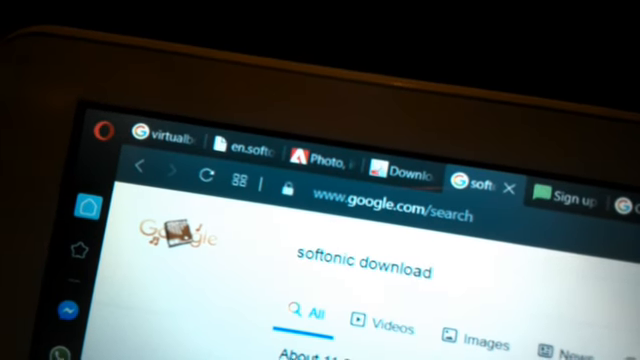
scroll("down", 3)
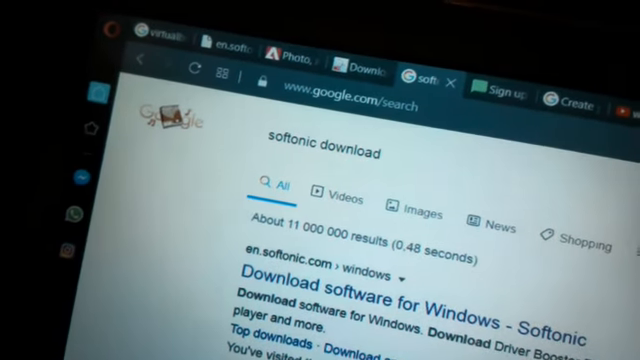